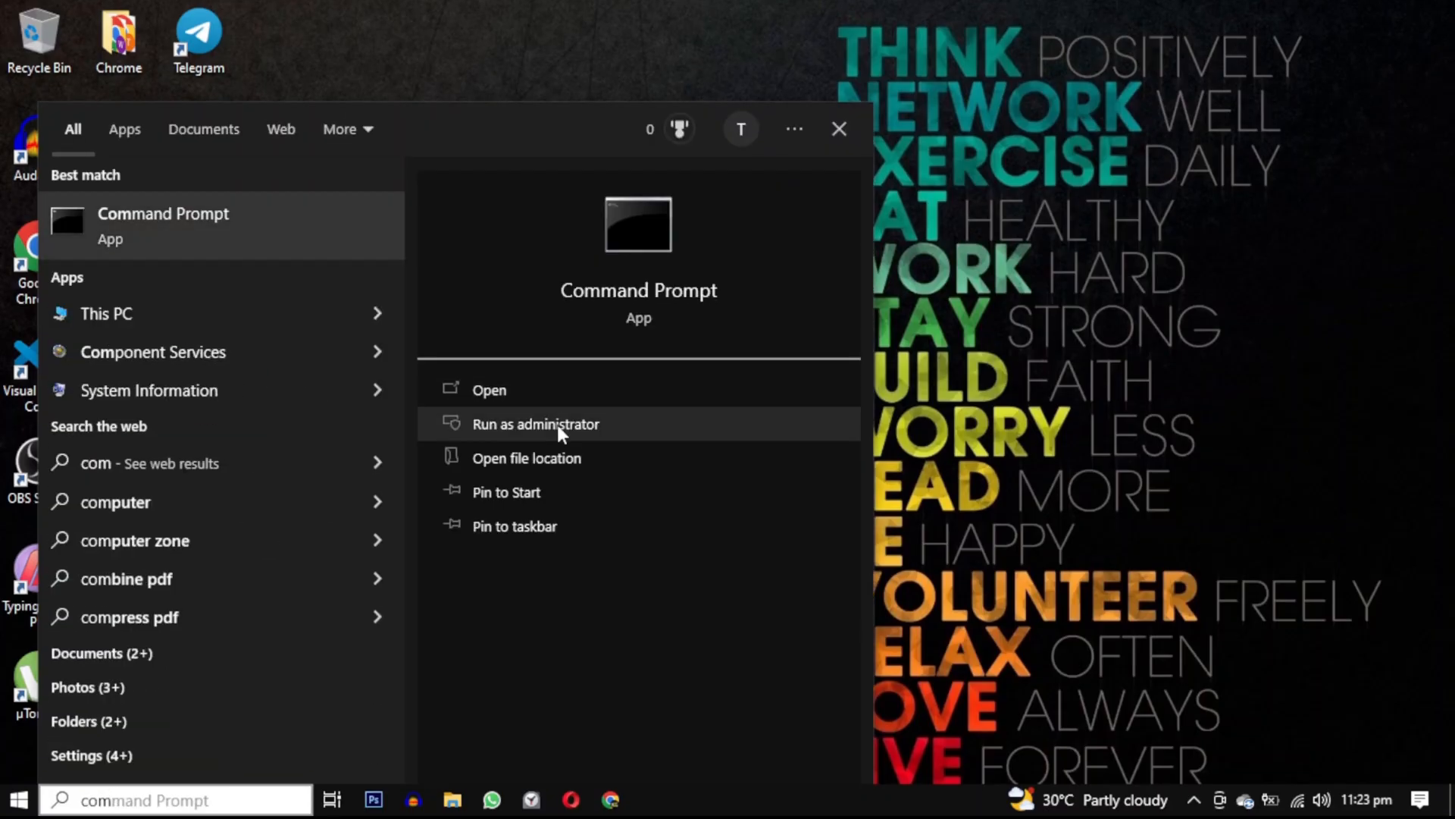
In an elevated prompt, run 'regsvr32 advapi32.dll' and dismiss the entry-point error.
{"action": "left_click", "coordinate": [536, 424]}
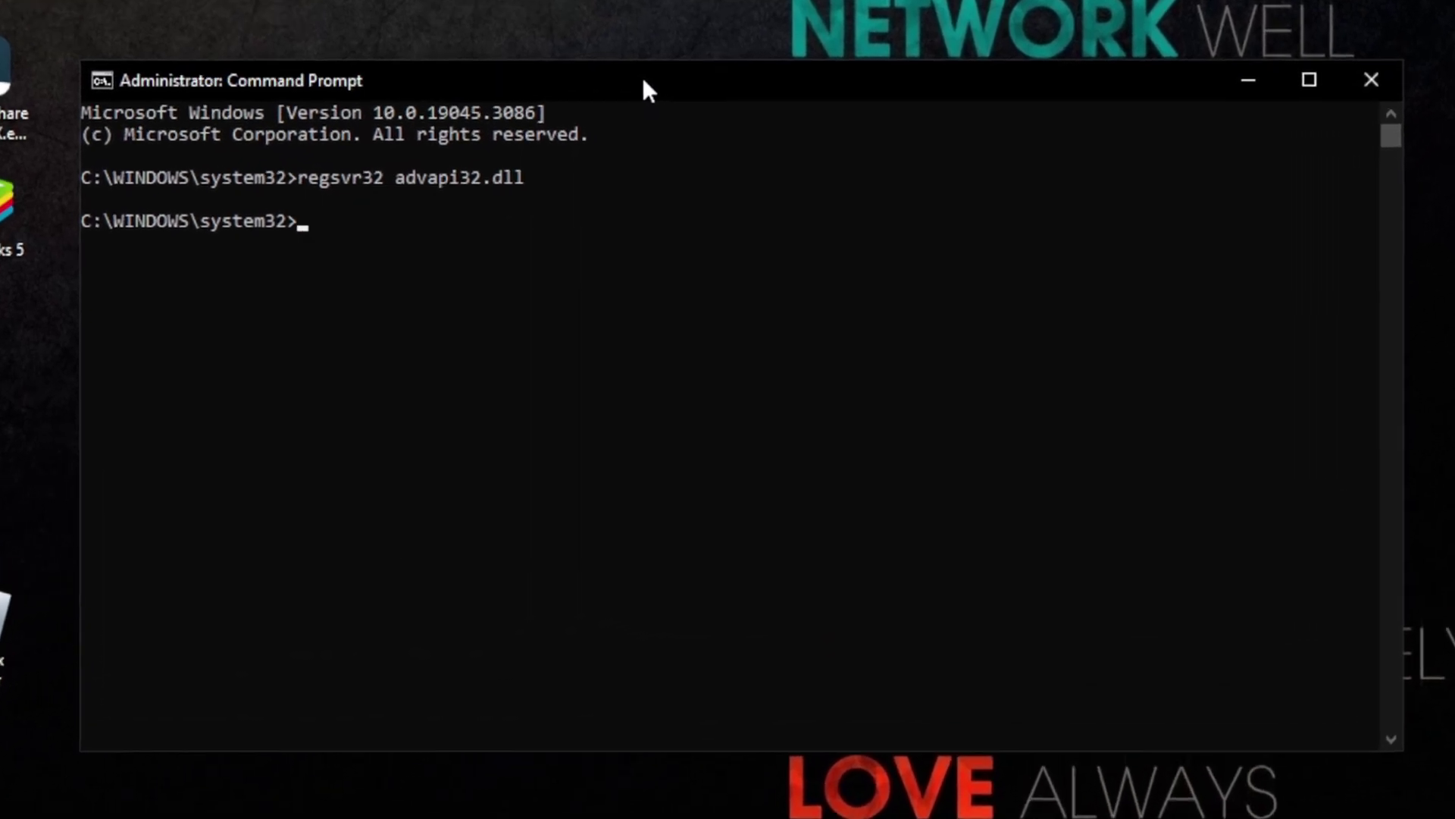
{"action": "key", "text": "Enter"}
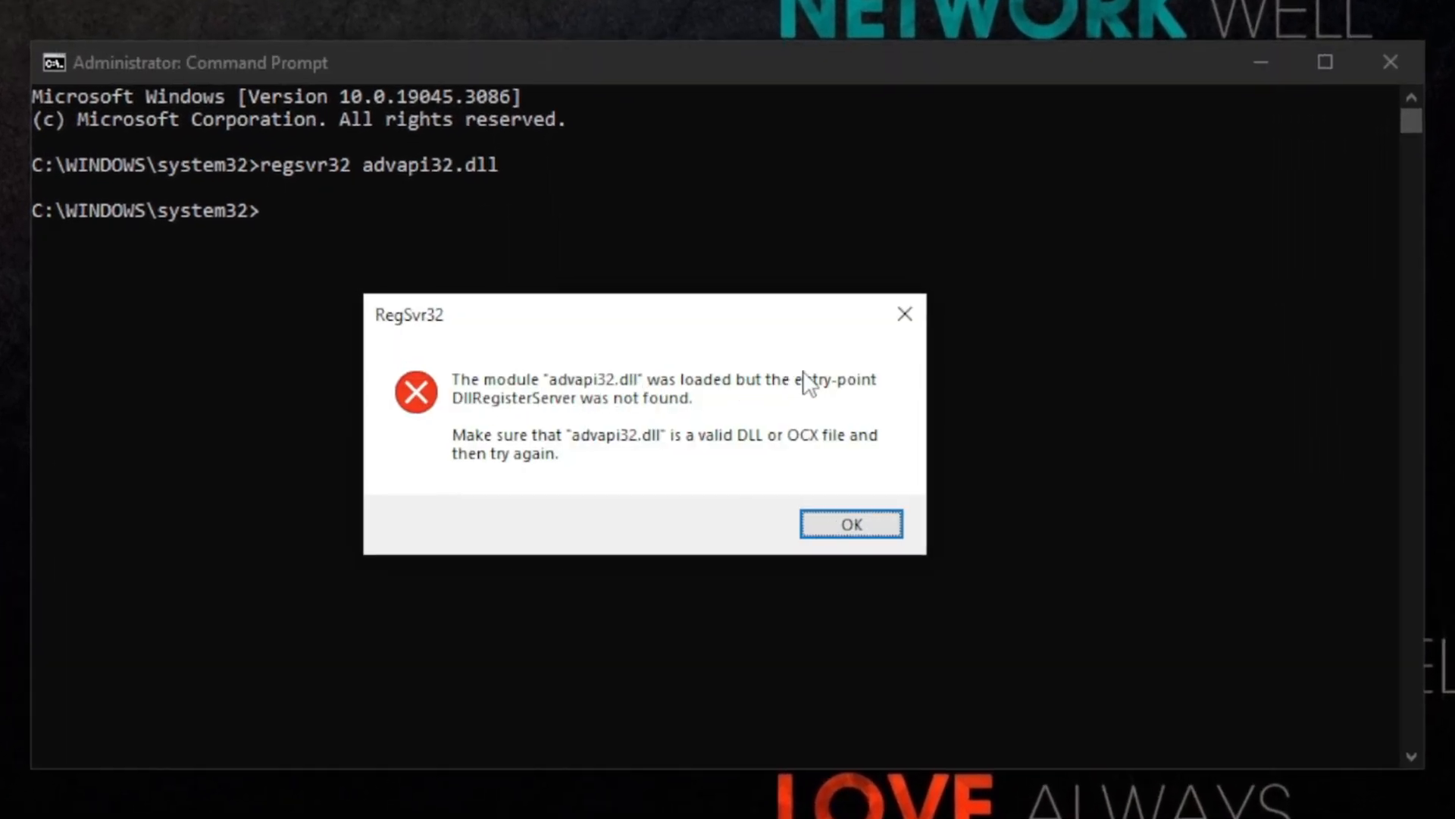
{"action": "mouse_move", "coordinate": [660, 400]}
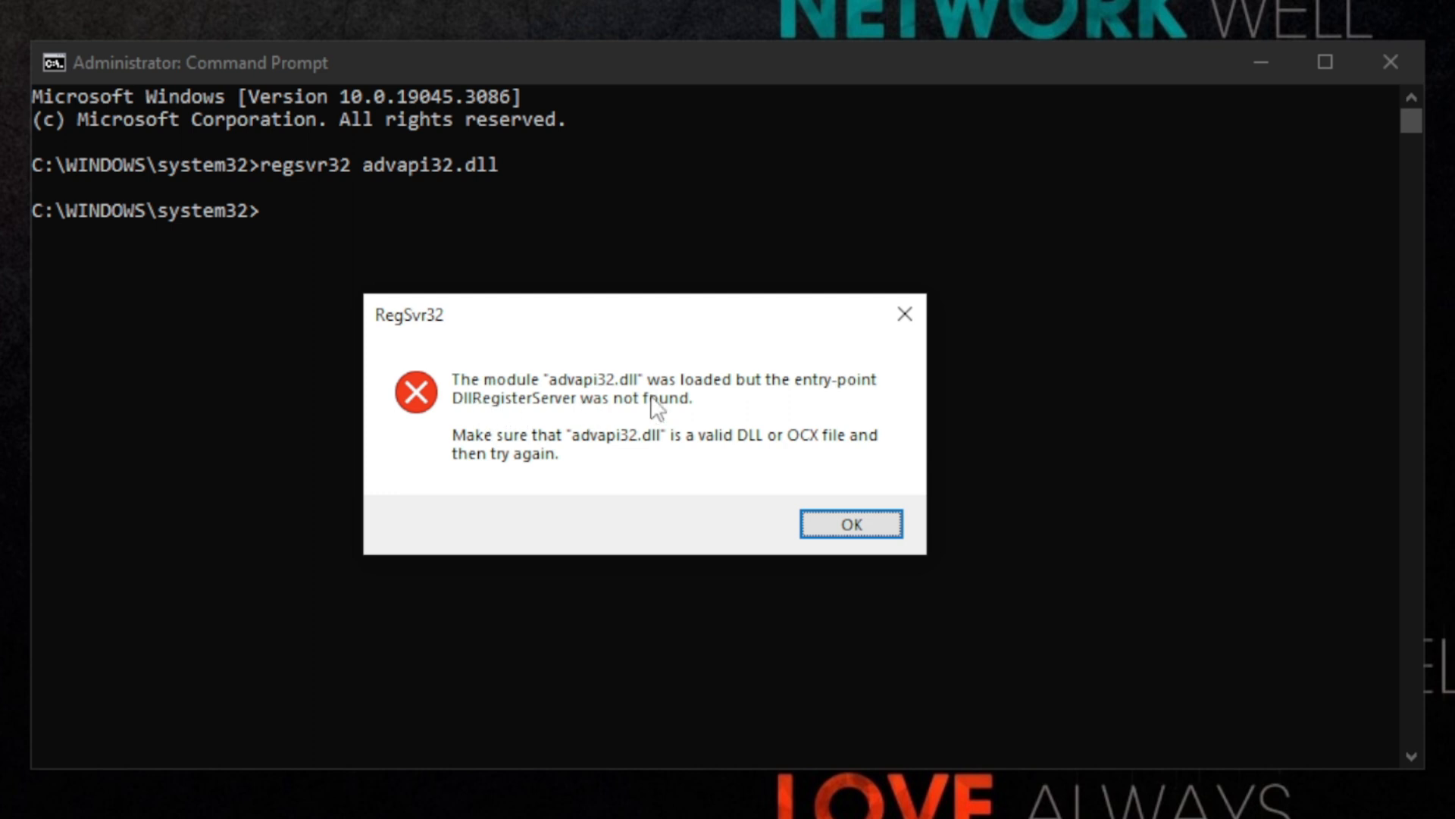
{"action": "mouse_move", "coordinate": [871, 460]}
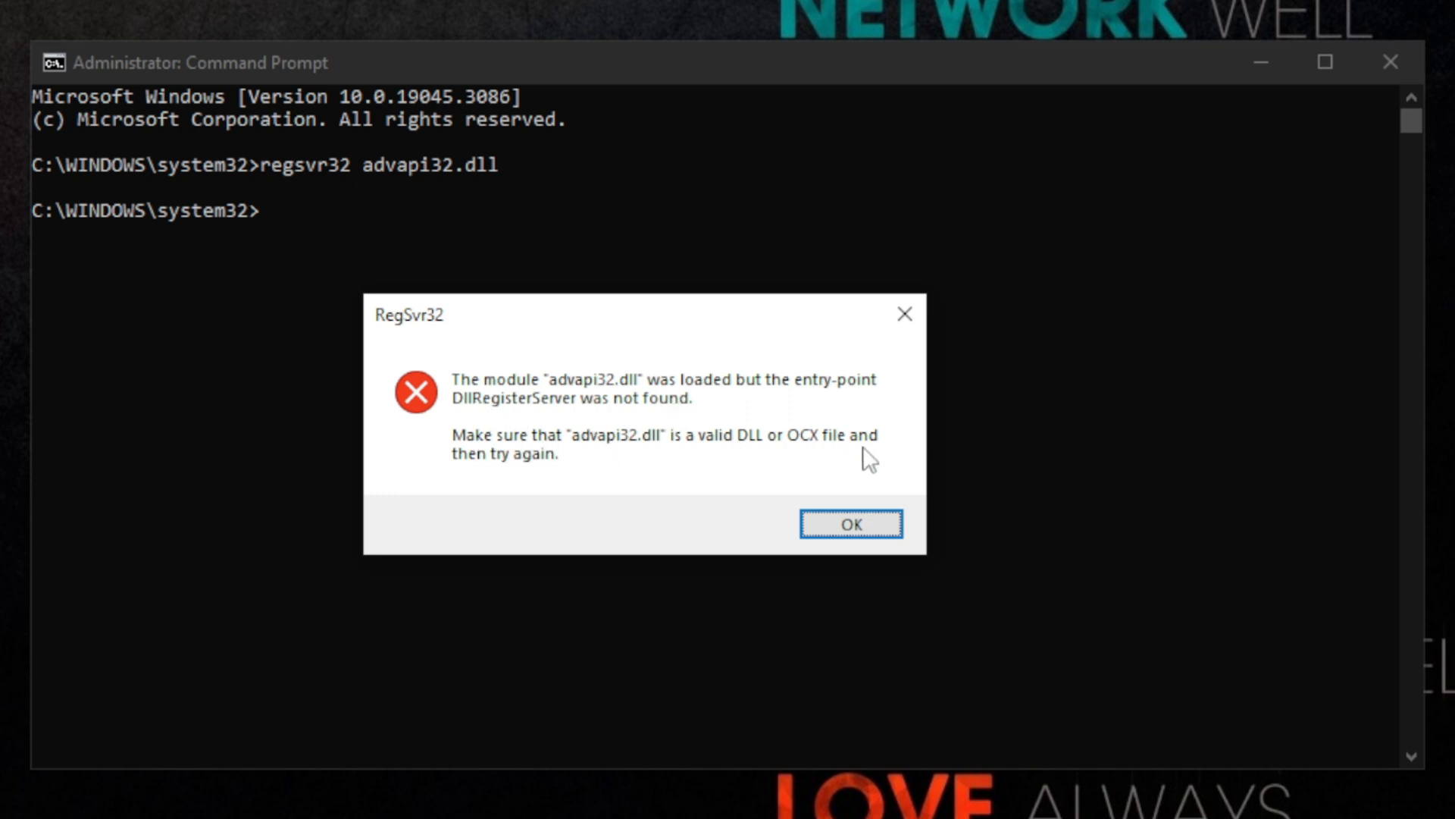
{"action": "left_click", "coordinate": [851, 523]}
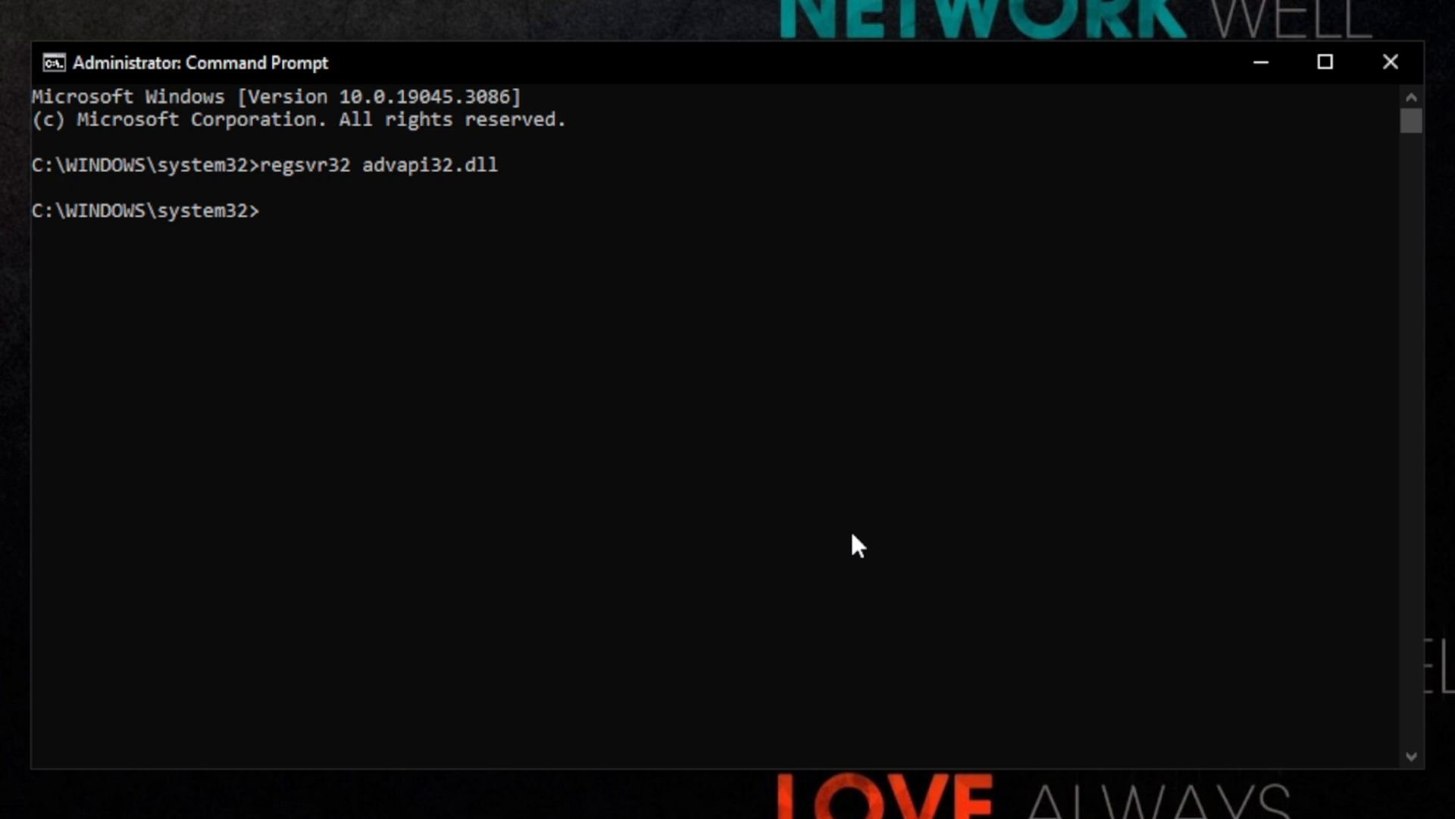
Run 'regsvr32.exe /s C:\windows\System32\advapi32.dll' for a silent registration.
{"action": "type", "text": "regsvr"}
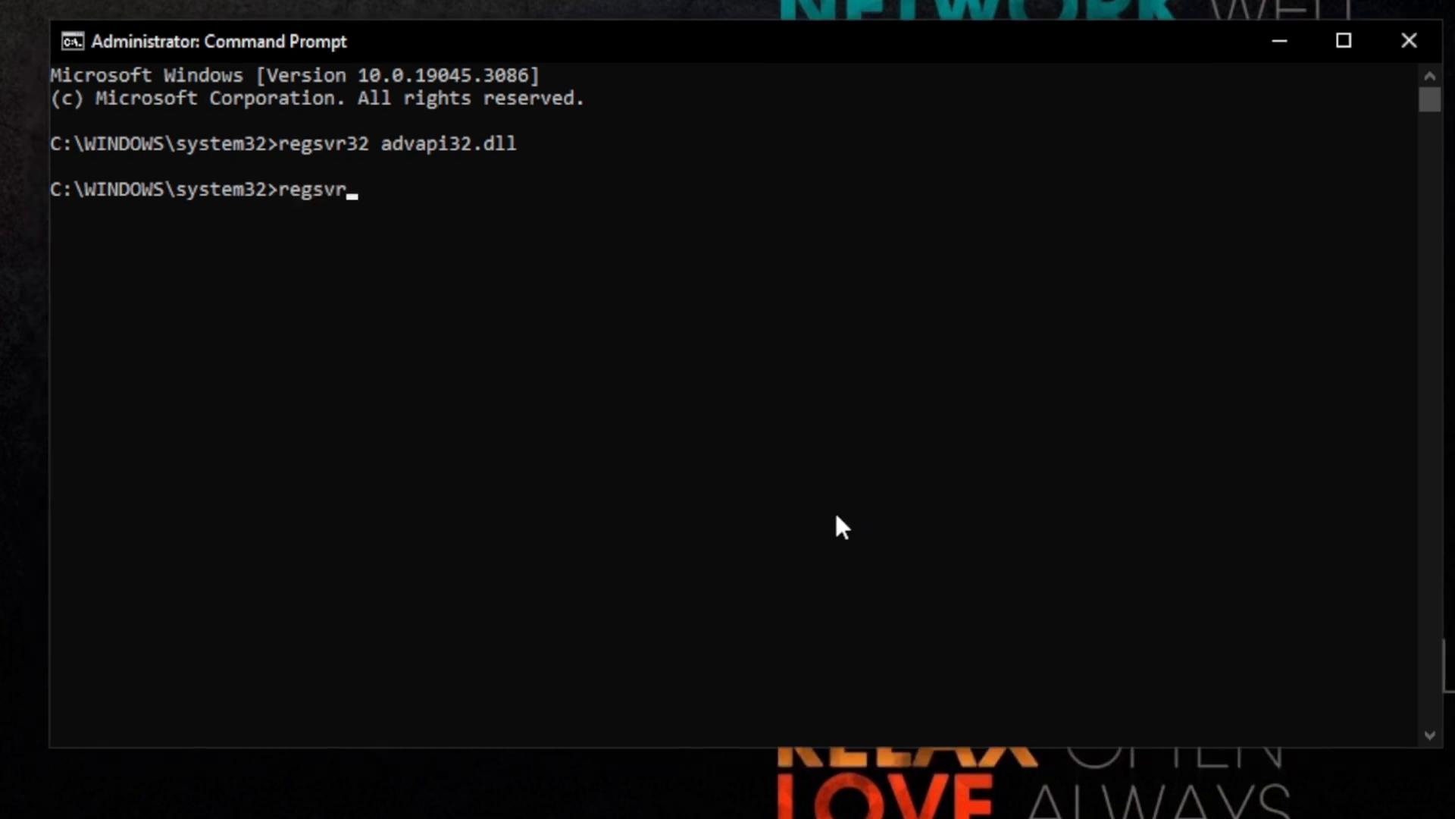
{"action": "type", "text": "32.exe s"}
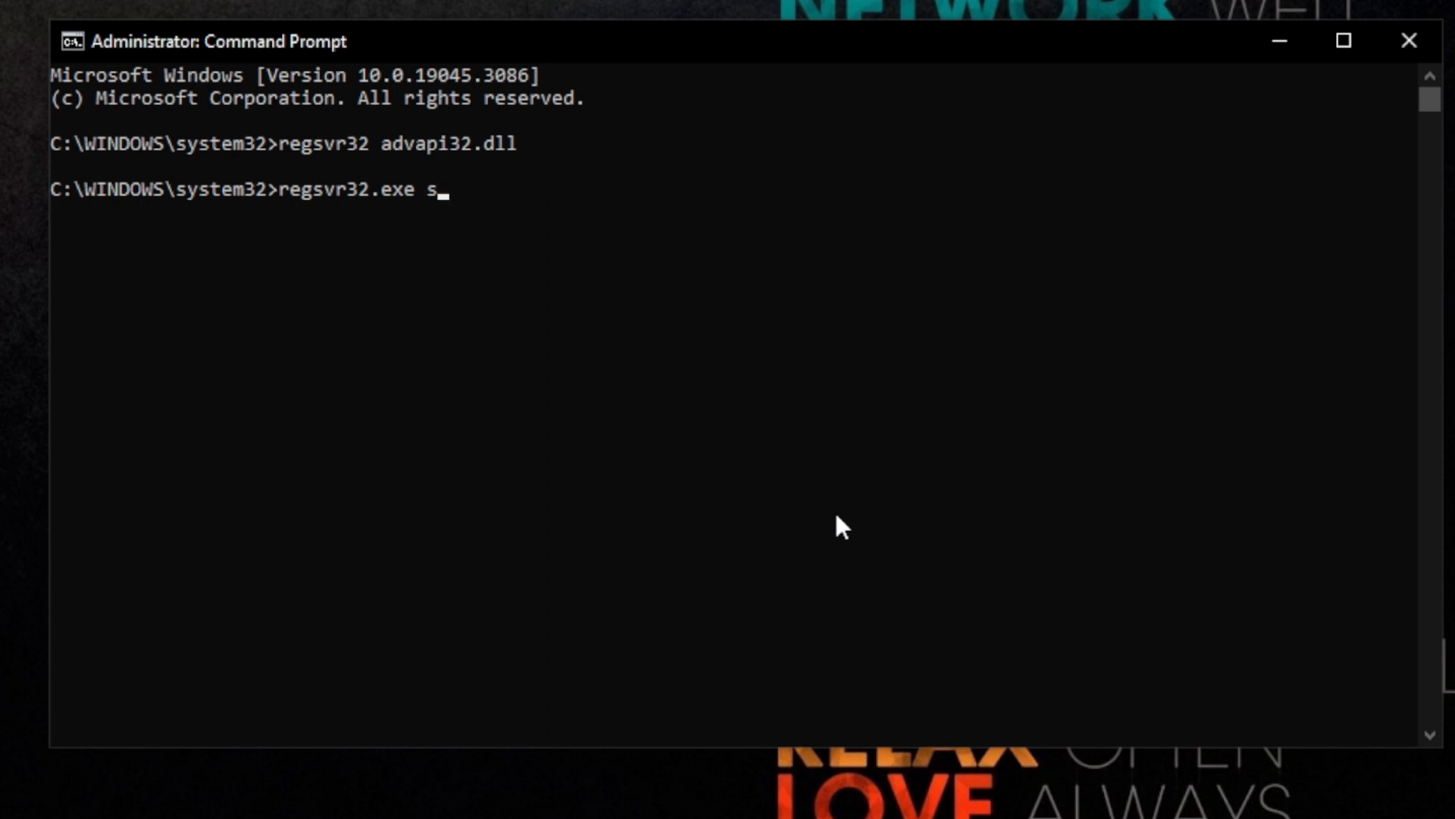
{"action": "type", "text": "/s"}
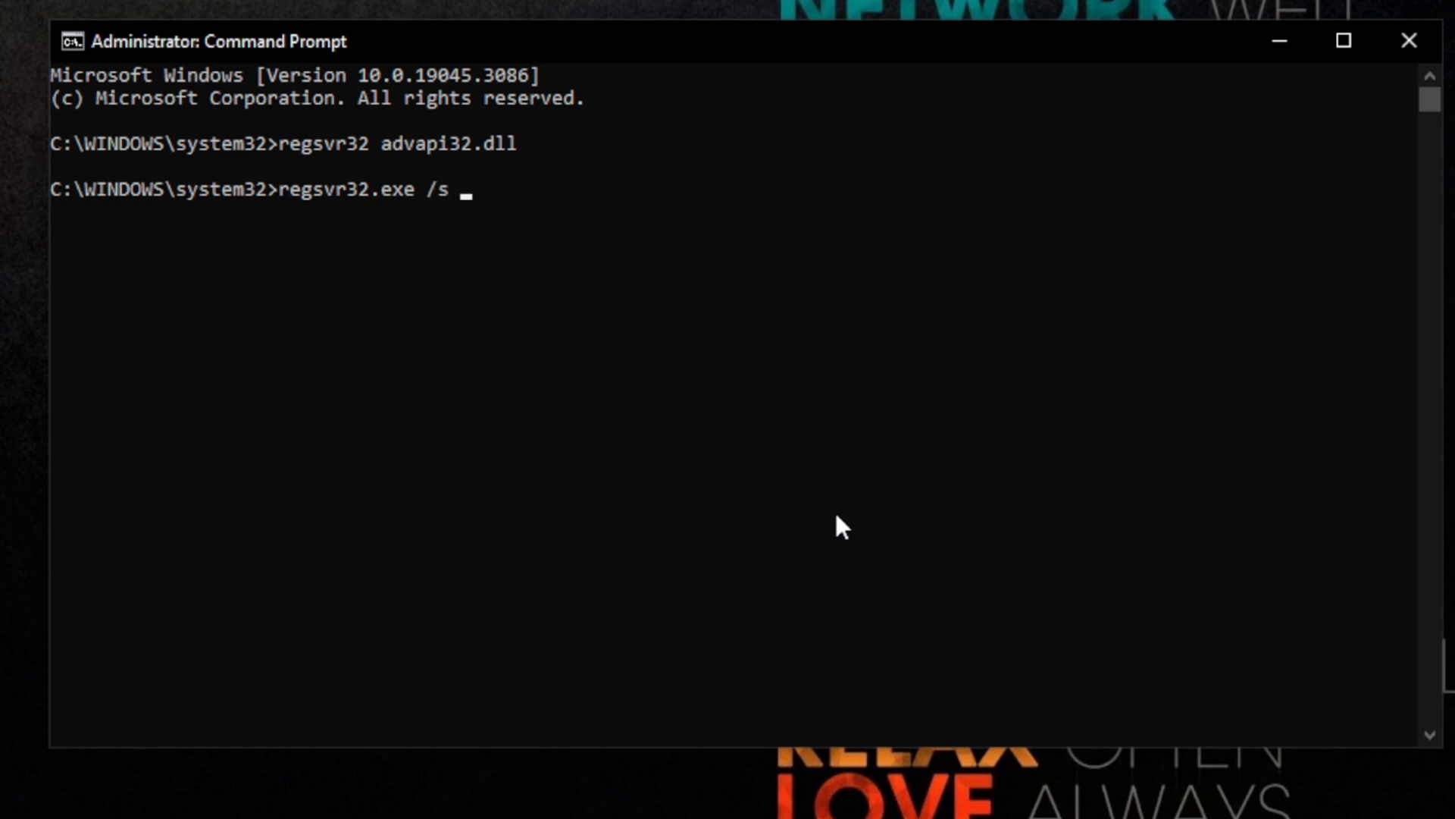
{"action": "type", "text": "C:\\"}
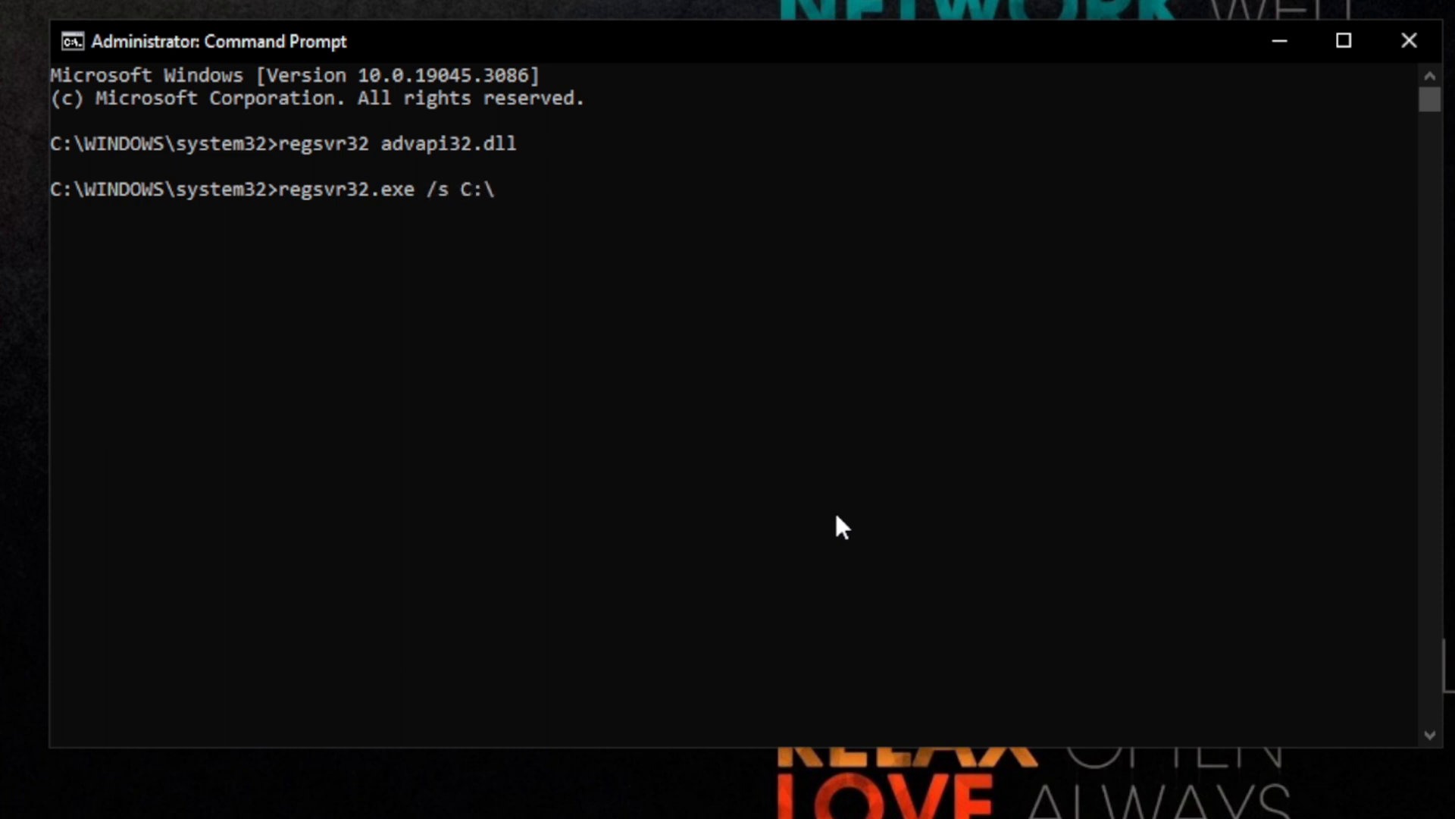
{"action": "type", "text": "window"}
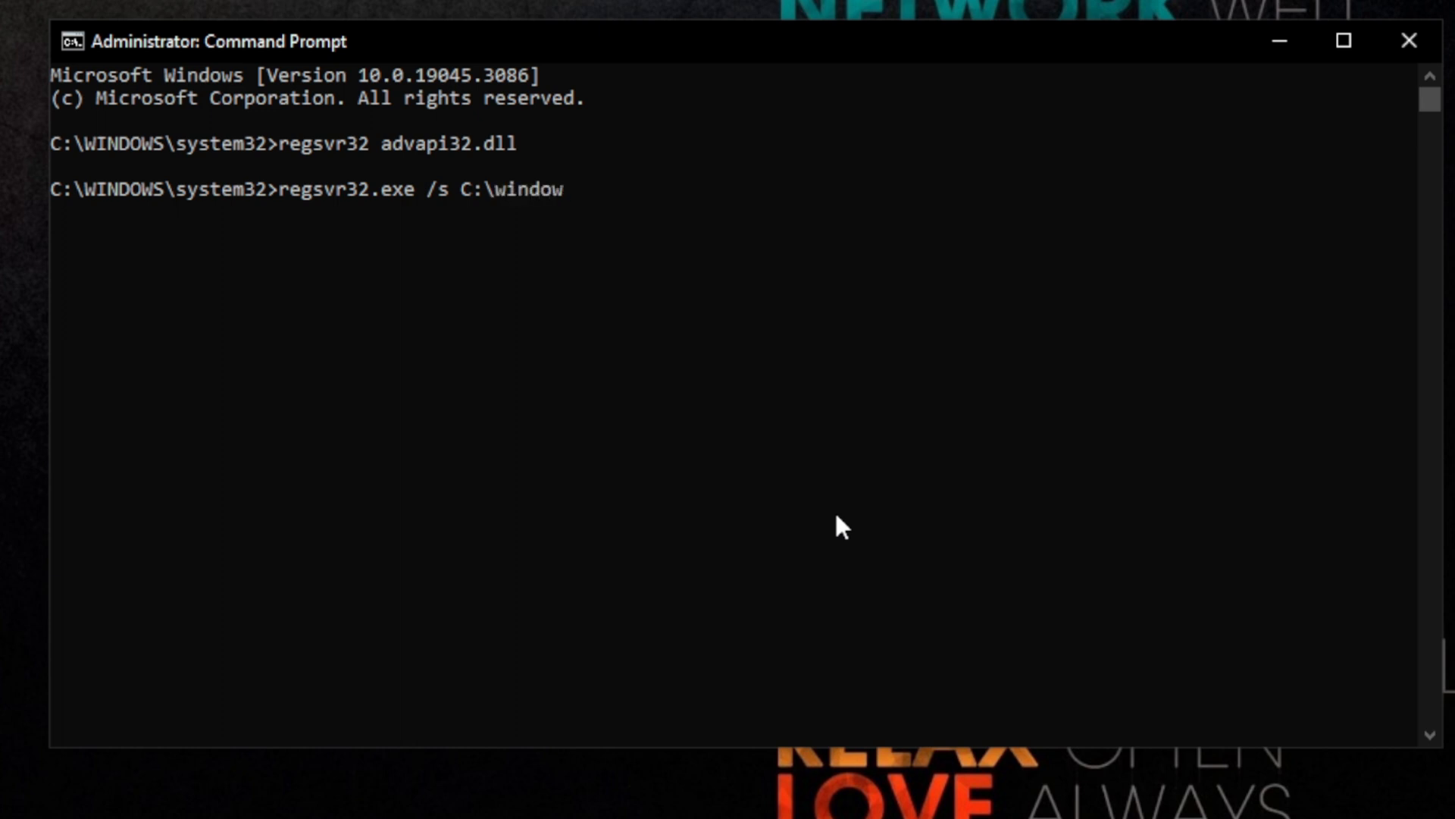
{"action": "type", "text": "s\\"}
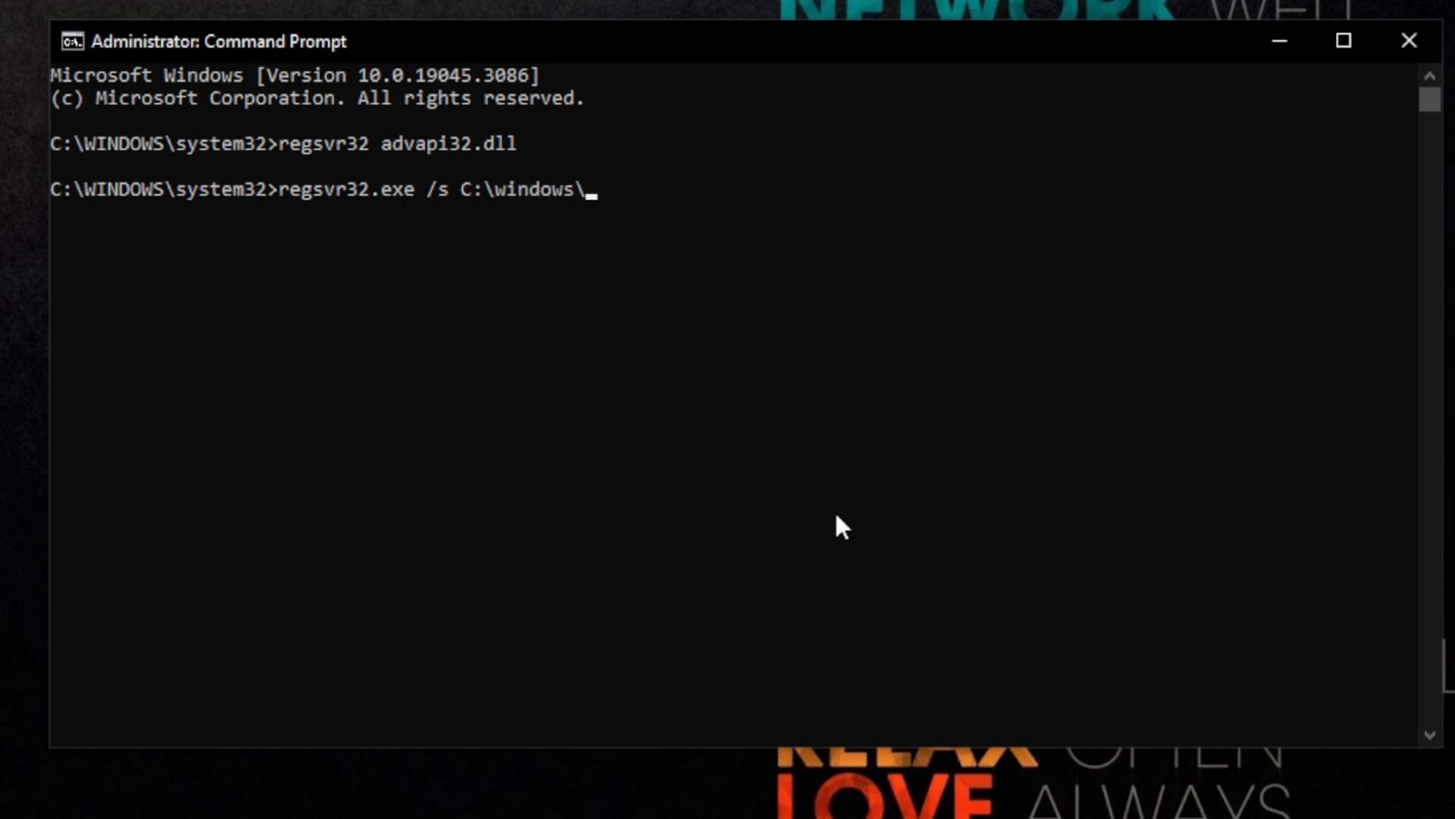
{"action": "type", "text": "System32"}
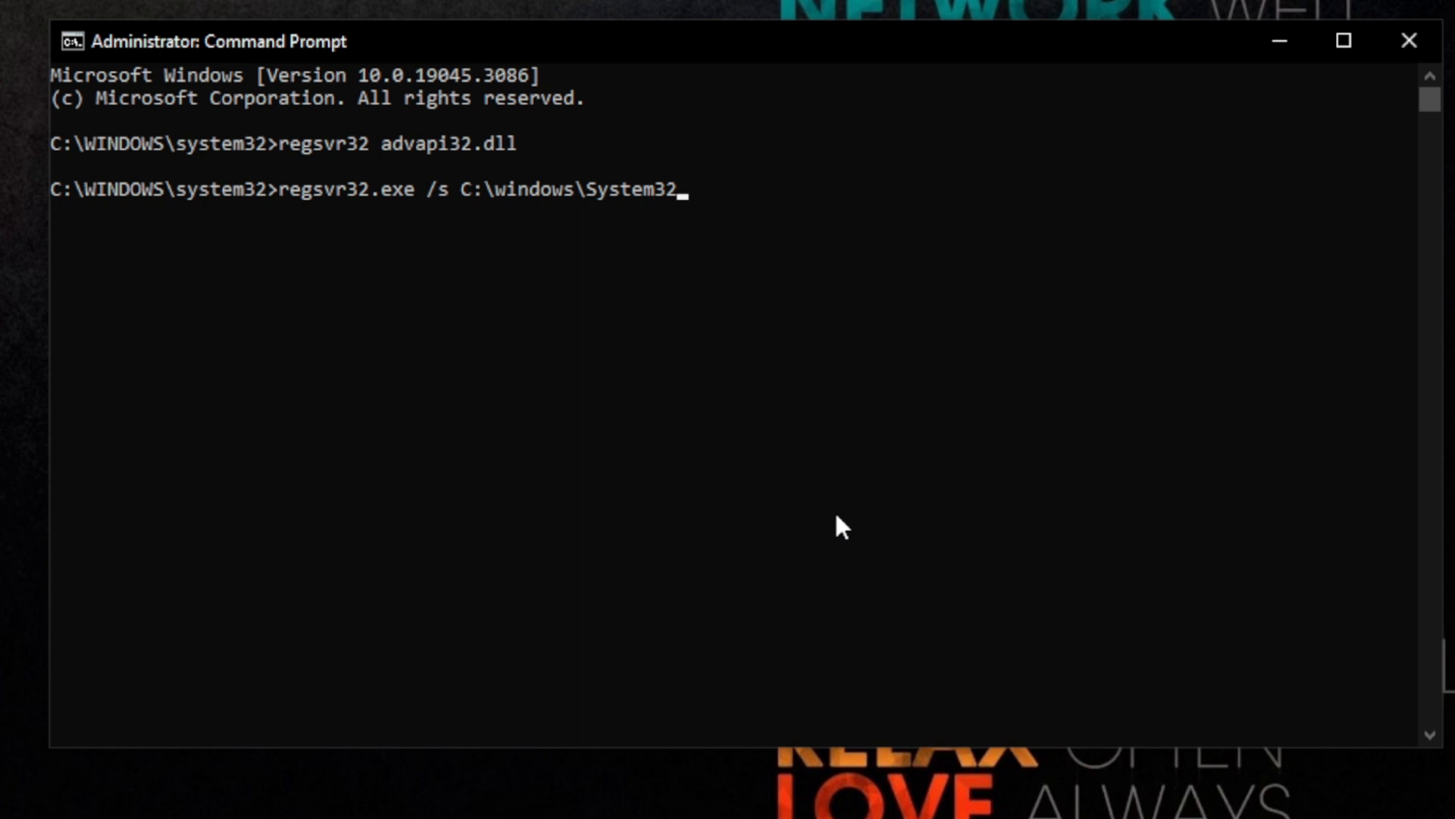
{"action": "type", "text": "\\a"}
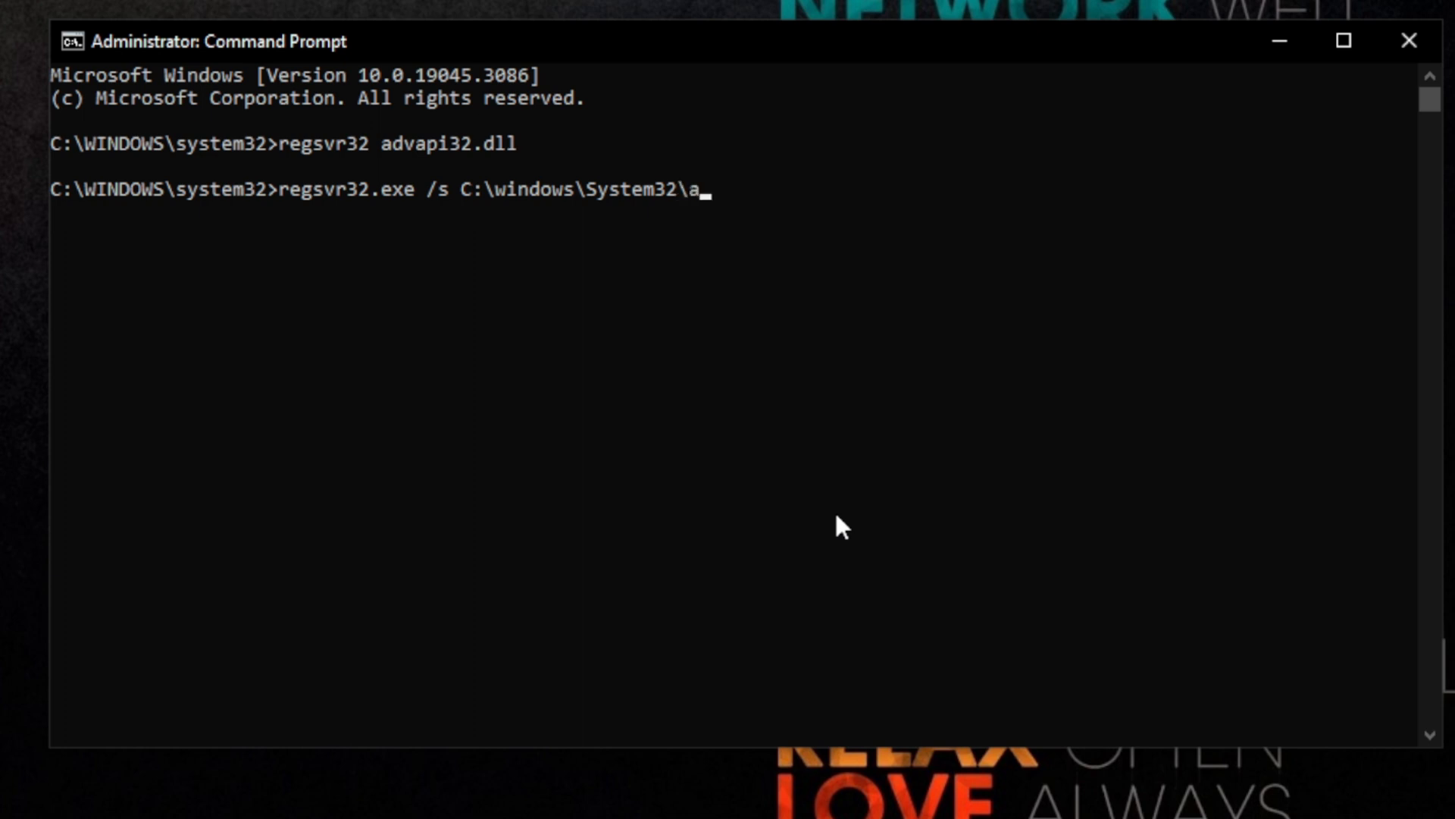
{"action": "type", "text": "dvapi32.d"}
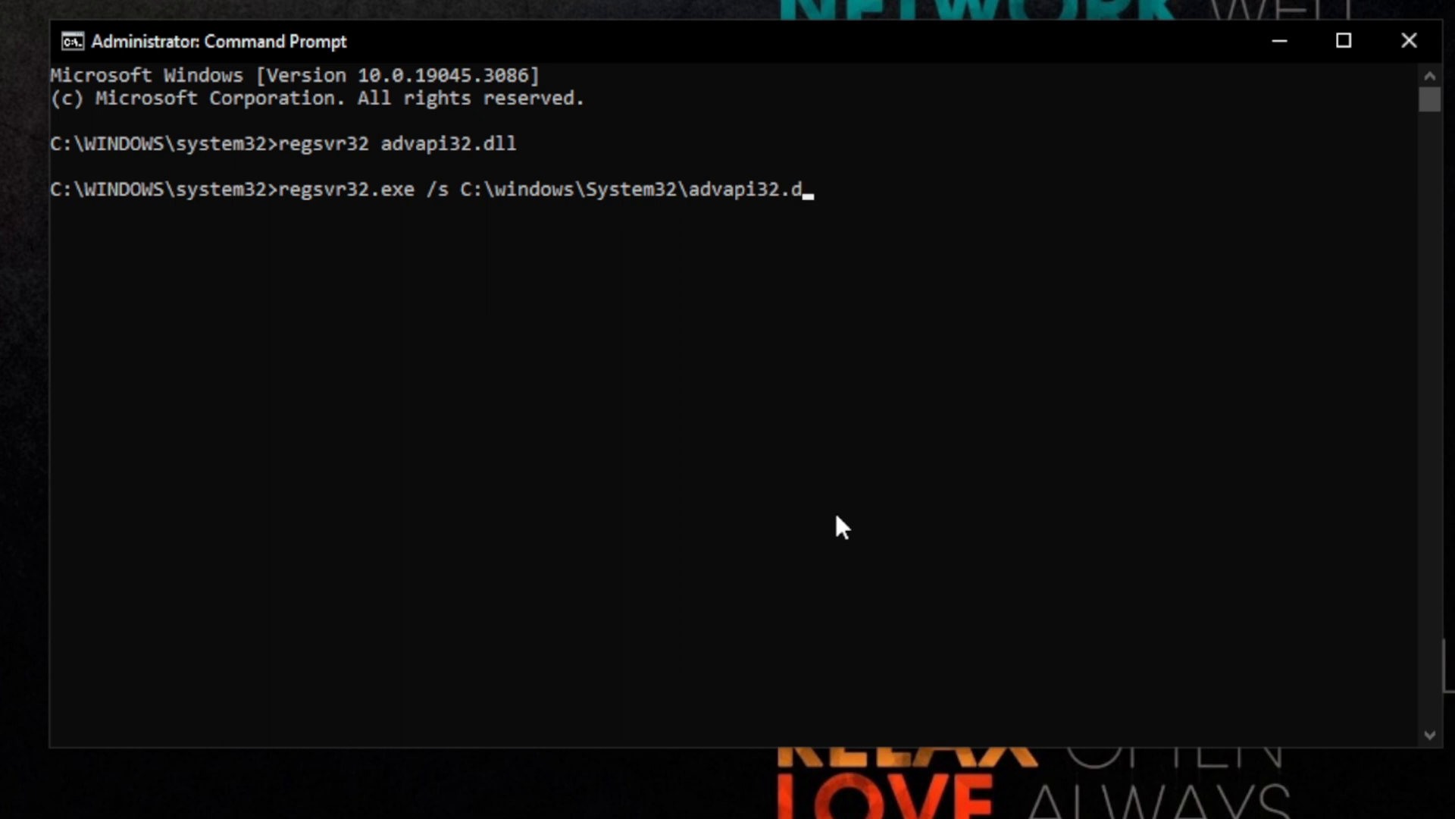
{"action": "key", "text": "Enter"}
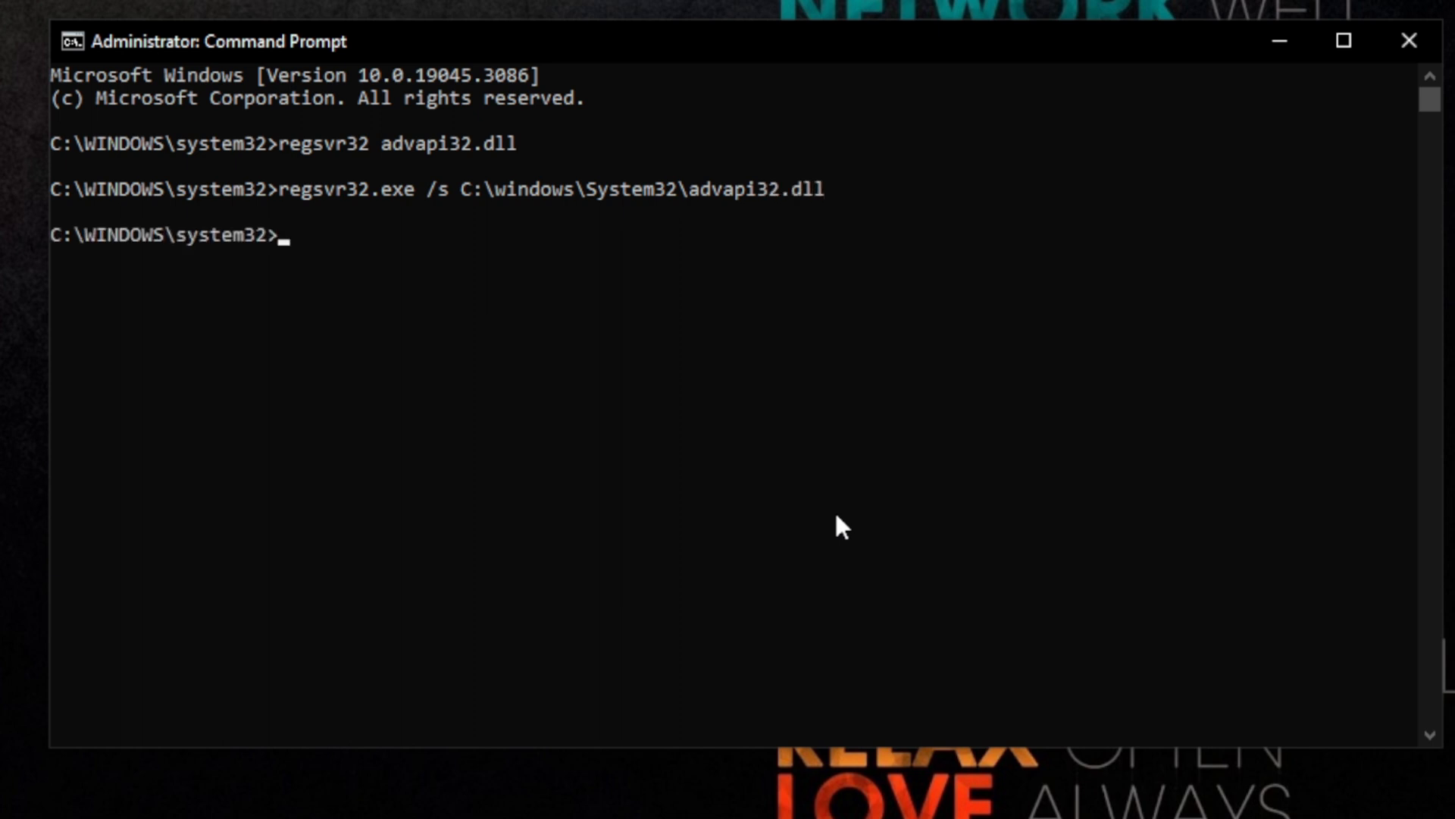
{"action": "mouse_move", "coordinate": [361, 292]}
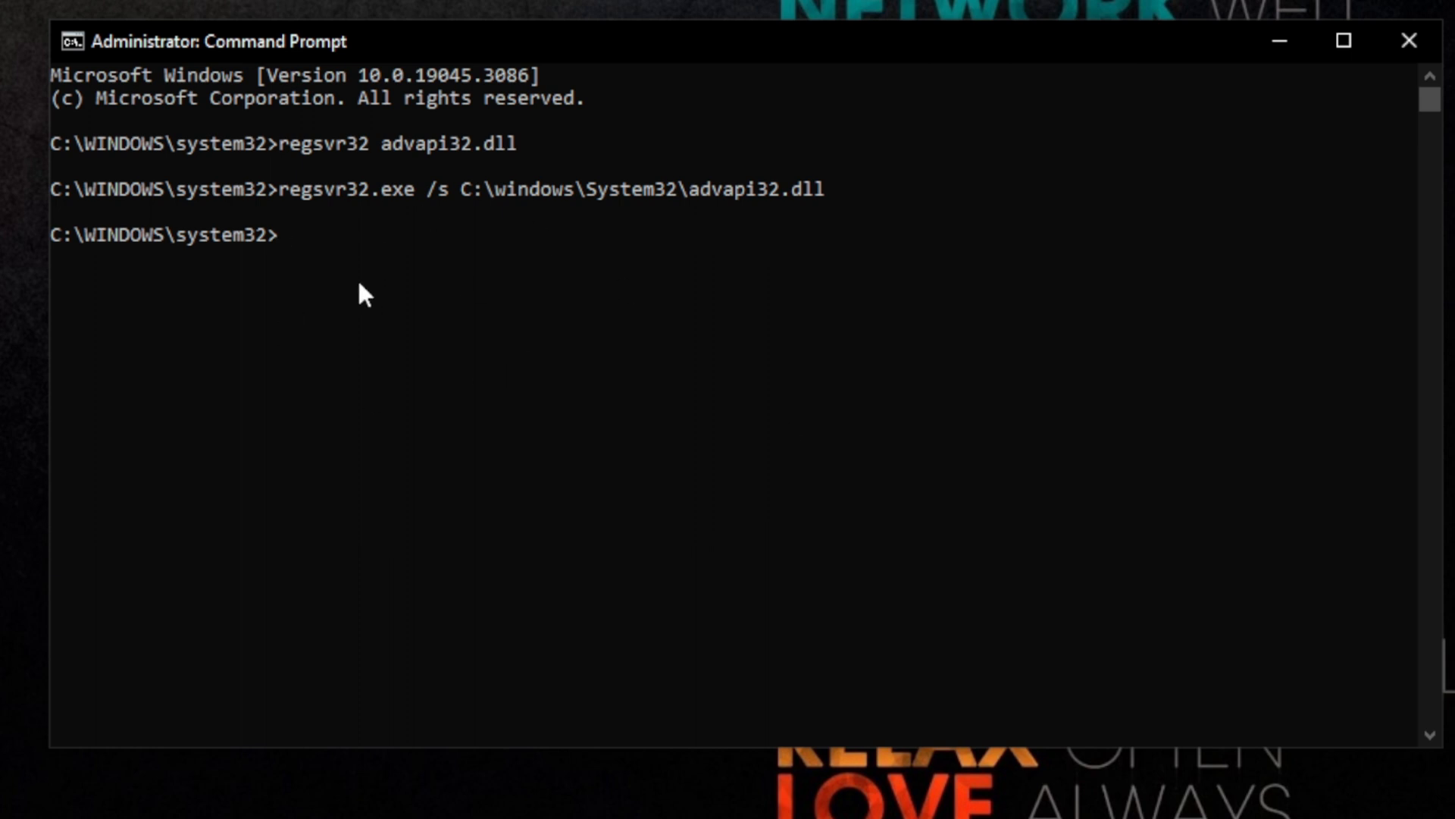
Enter 'regsvr32.exe /s C:\windows\System32\advapi32.dll' again at the prompt.
{"action": "type", "text": "regsvr32.exe /s C:\\windows\\System32\\advapi32.dll"}
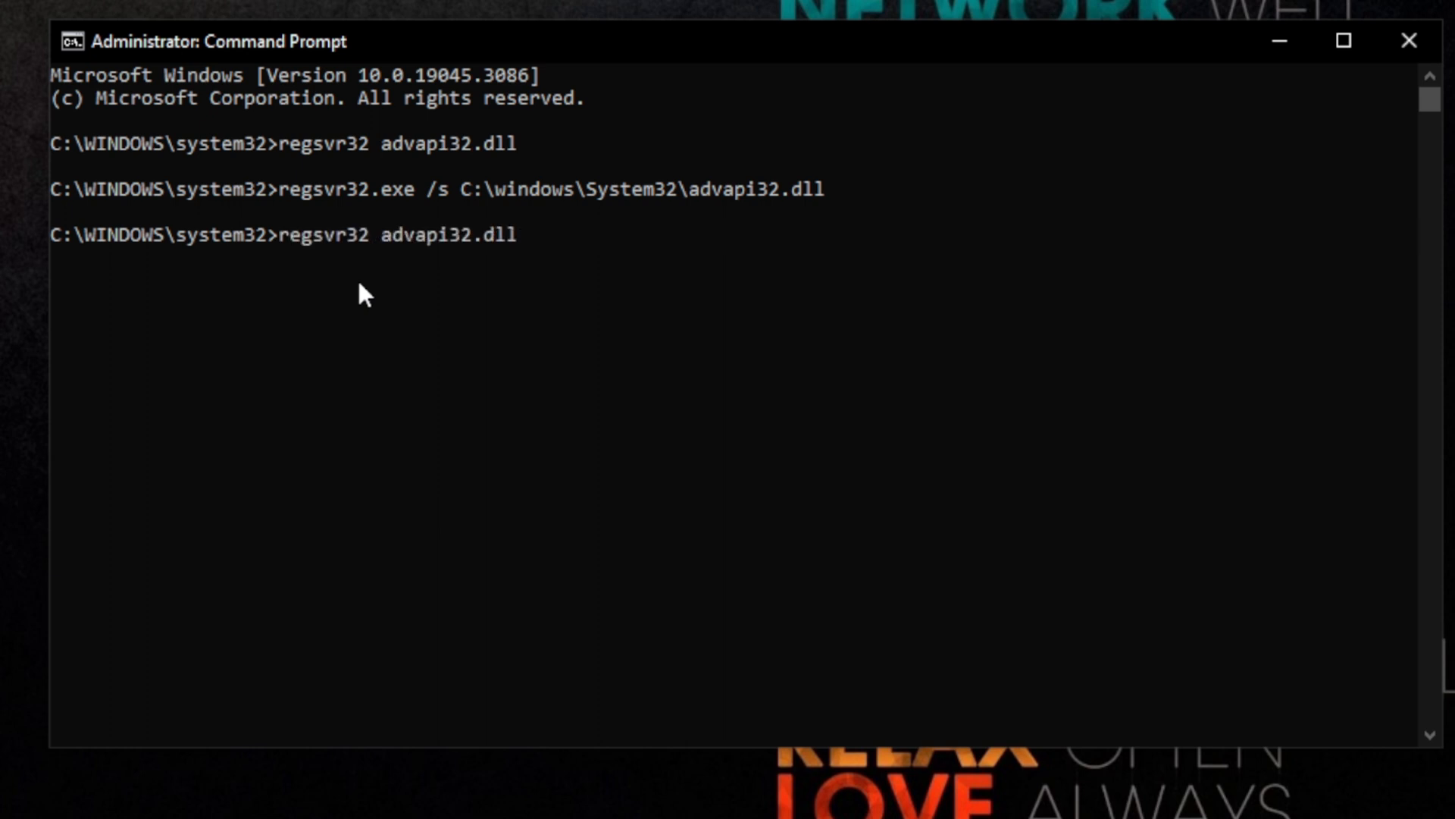
{"action": "type", "text": "/s"}
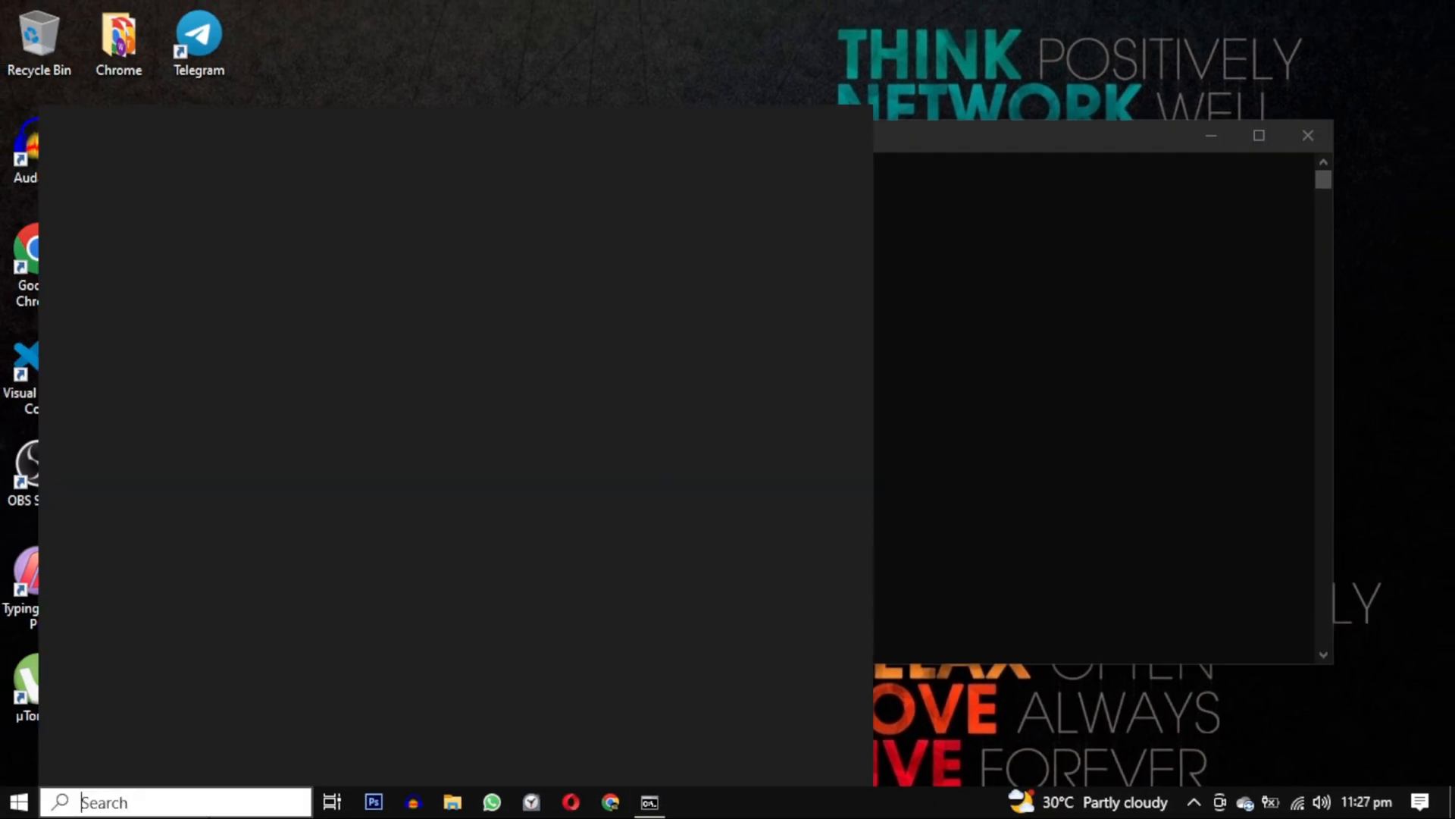
Search 'about' to show About your PC as the best match.
{"action": "type", "text": "com"}
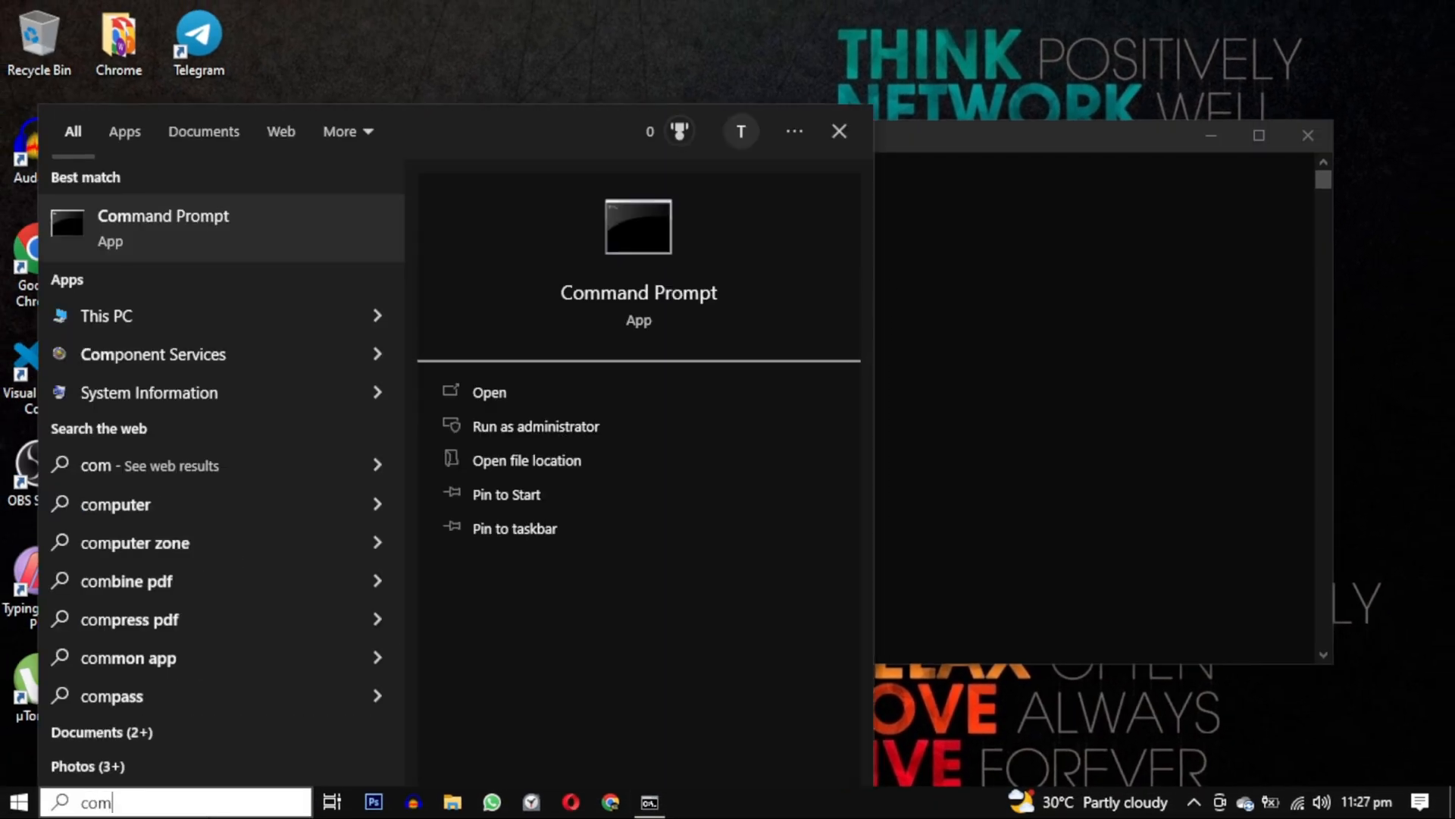
{"action": "mouse_move", "coordinate": [645, 443]}
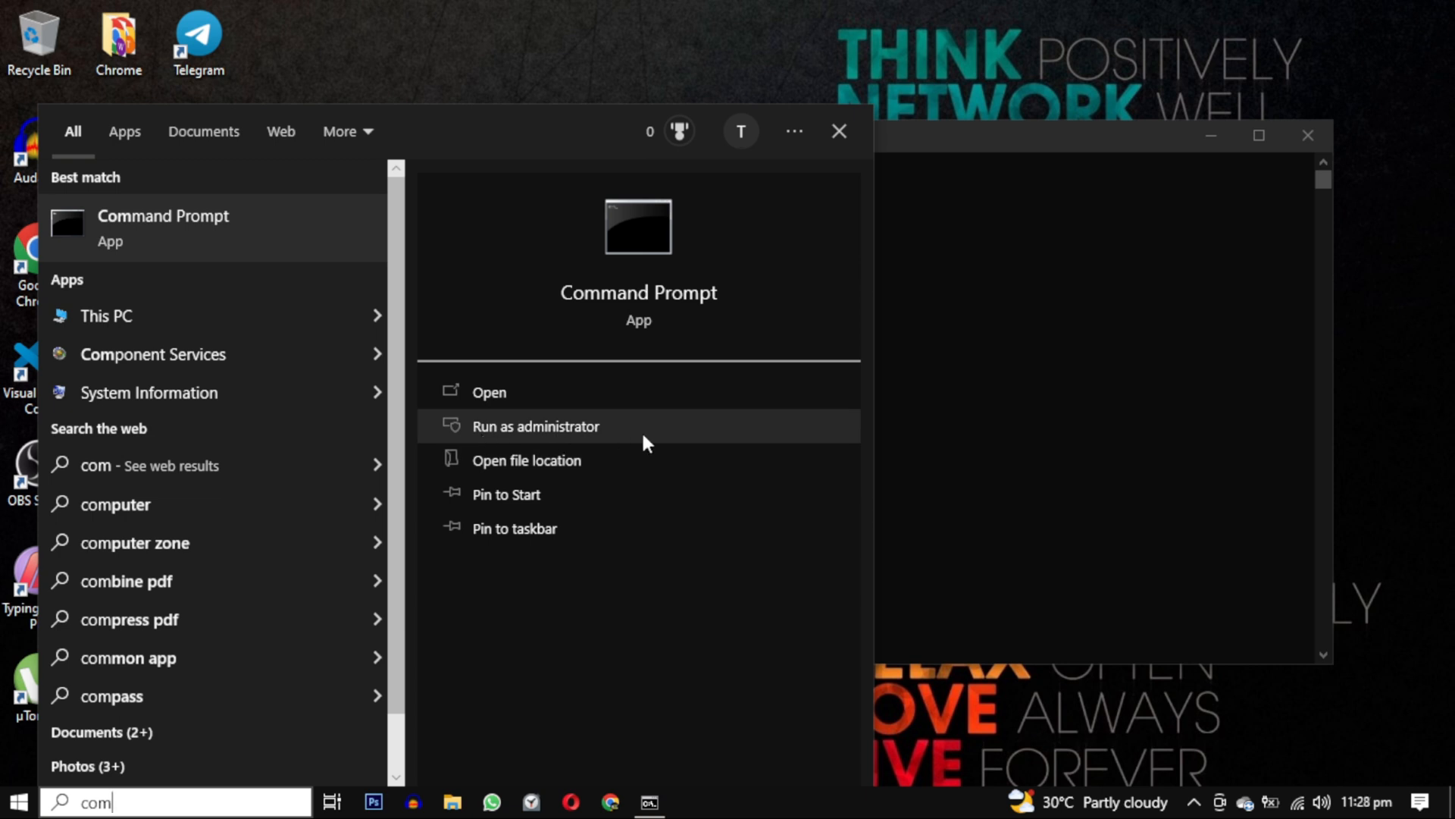
{"action": "type", "text": "about Java"}
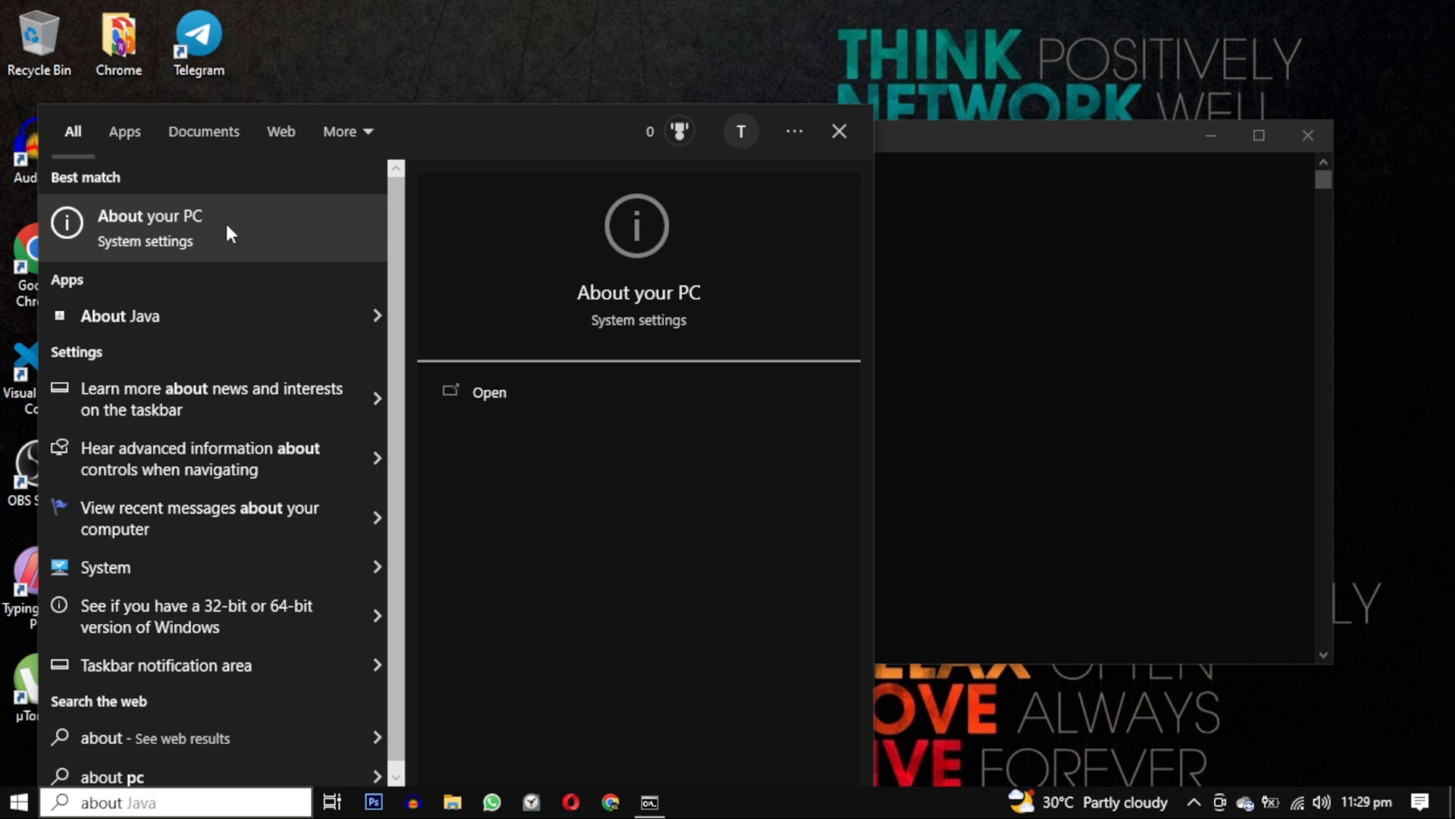
{"action": "mouse_move", "coordinate": [482, 404]}
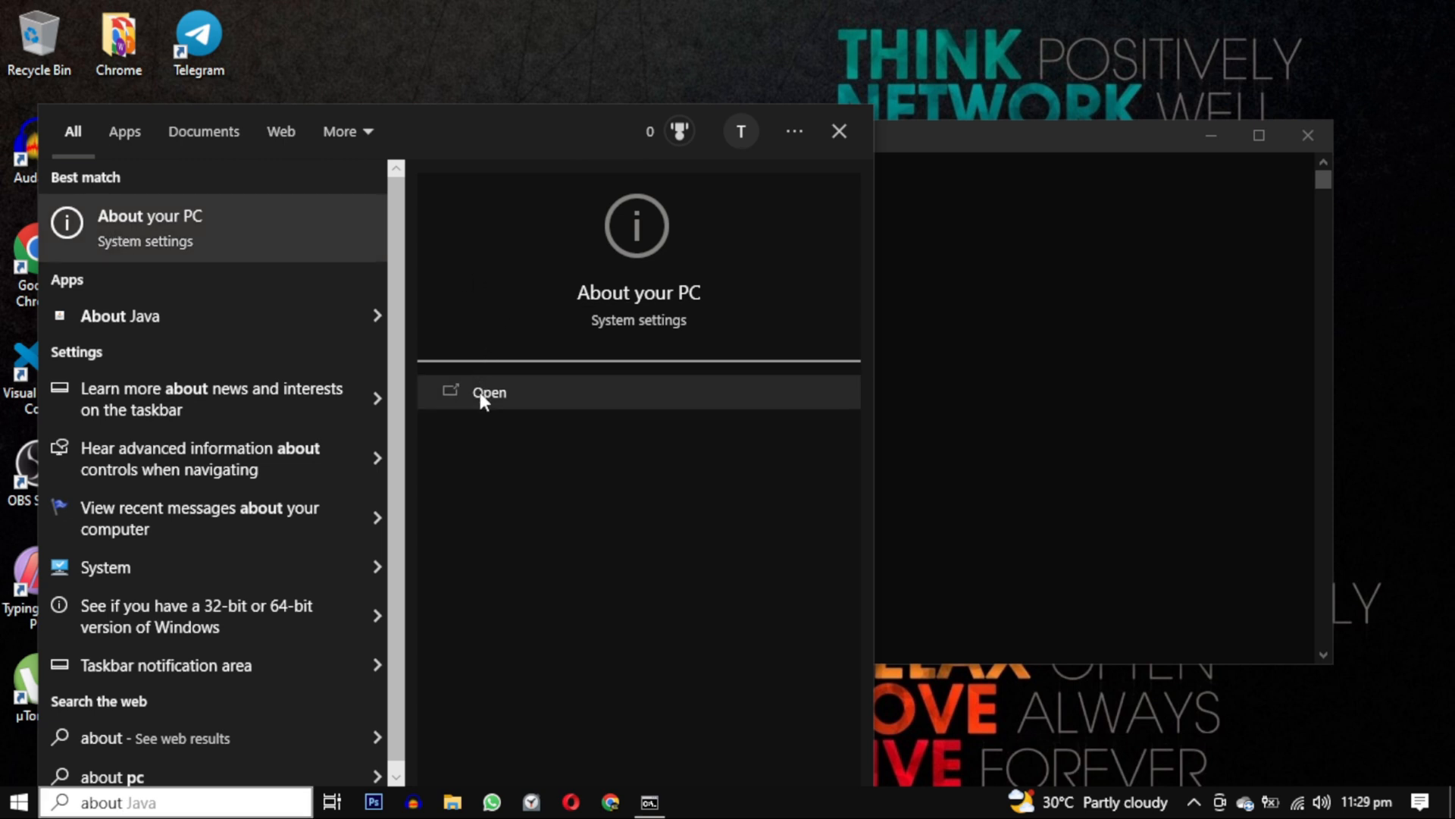
Open About your PC to view the 64-bit, x64-based system type.
{"action": "left_click", "coordinate": [489, 392]}
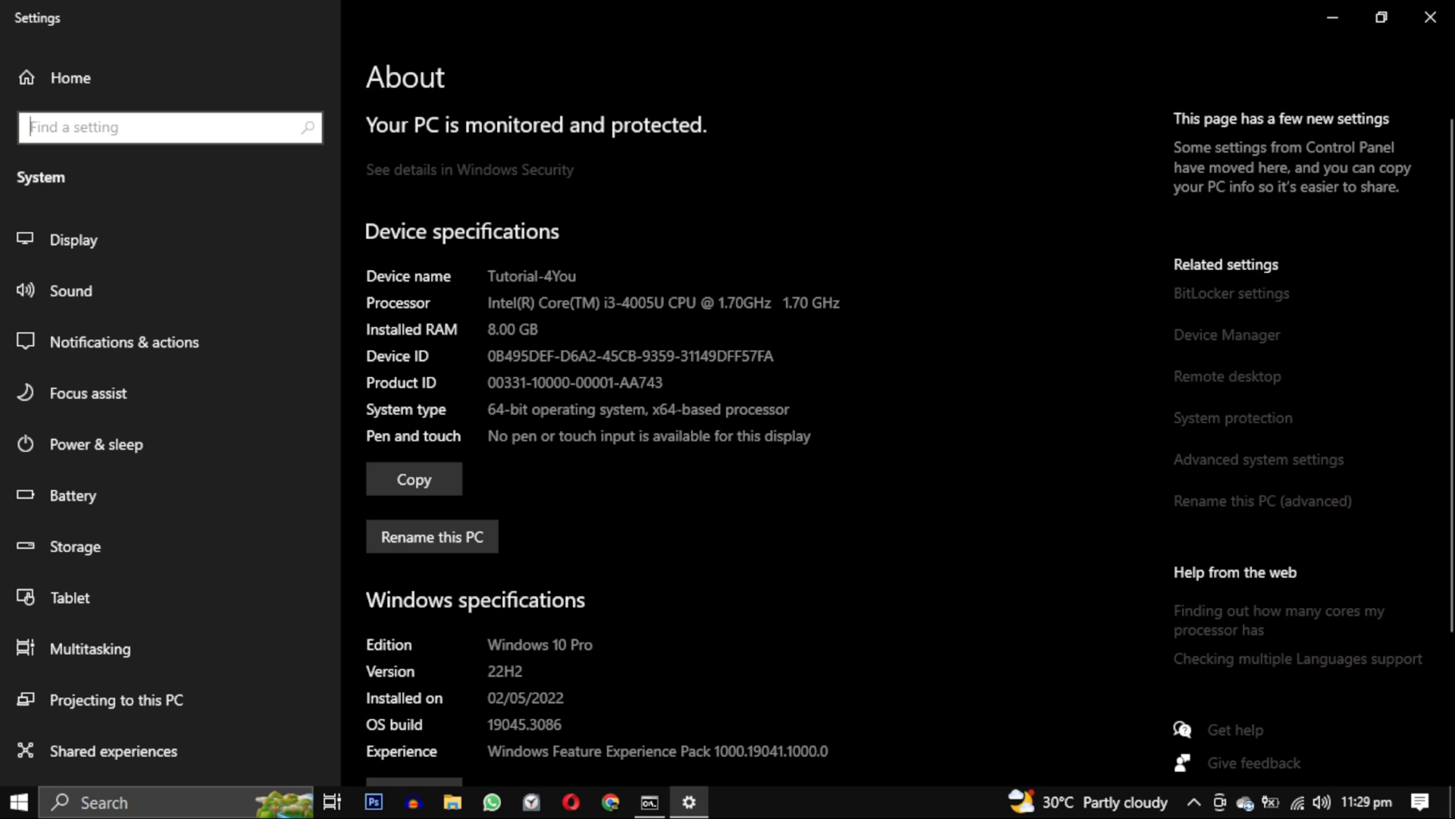
{"action": "mouse_move", "coordinate": [532, 634]}
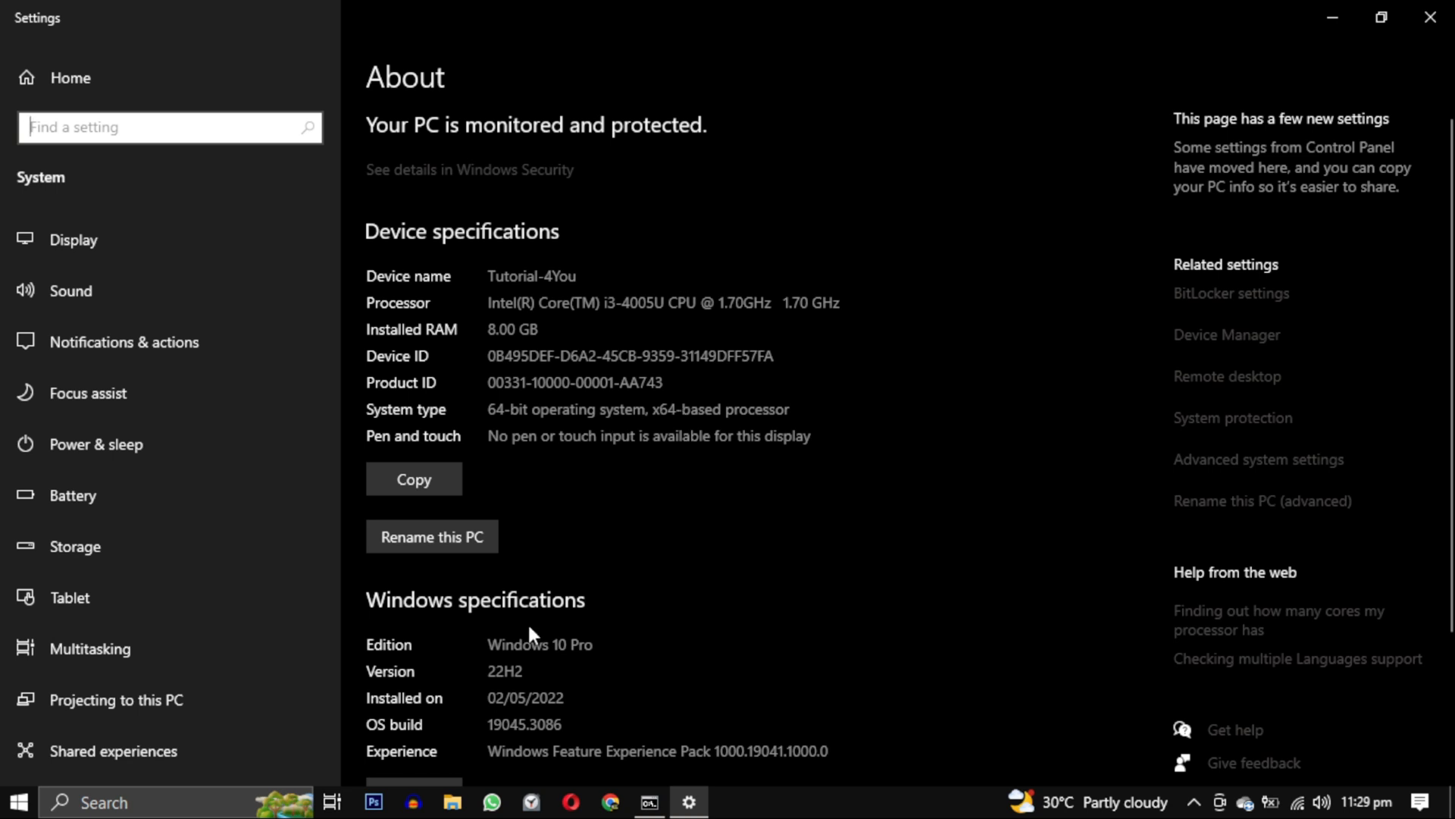